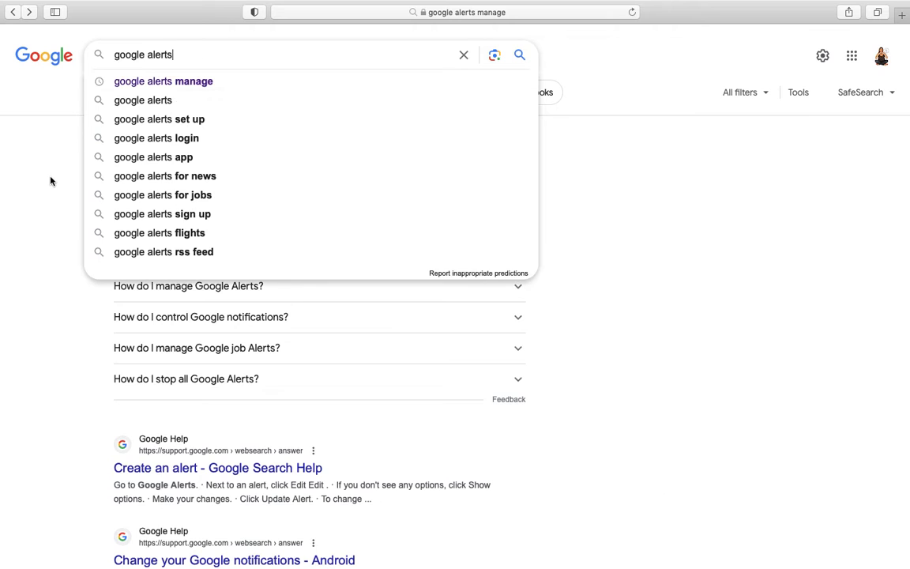
# Pick the 'google alerts' suggestion, then browse the Google apps panel.
pyautogui.click(143, 100)
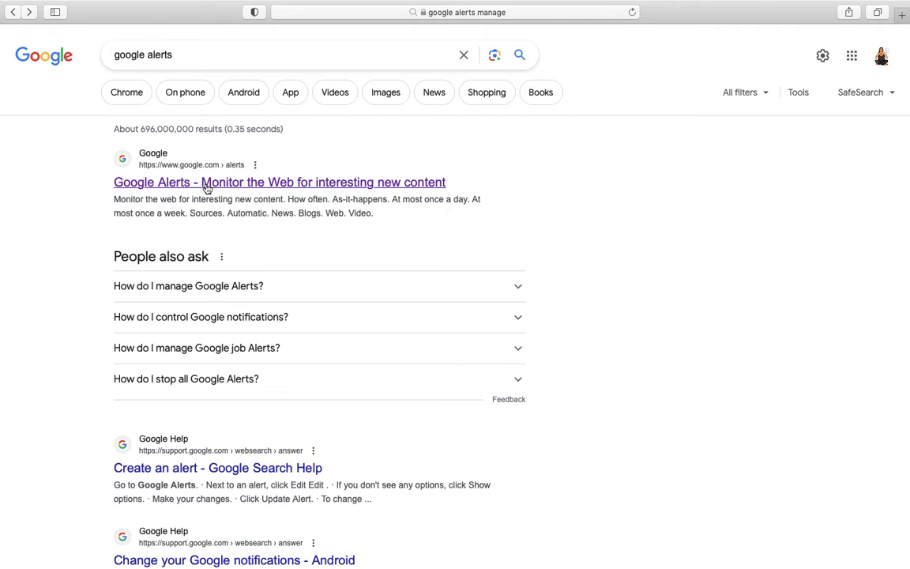
pyautogui.moveTo(823, 55)
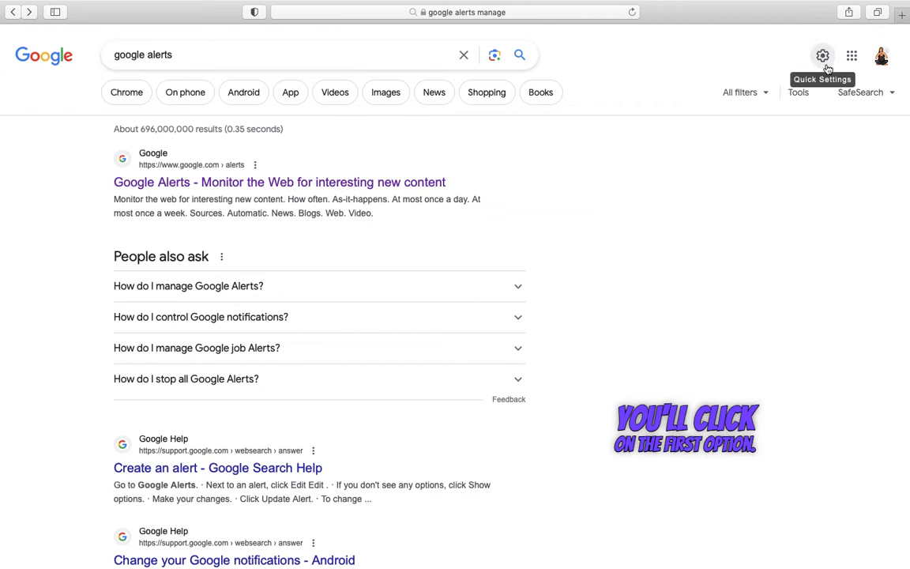
pyautogui.click(851, 56)
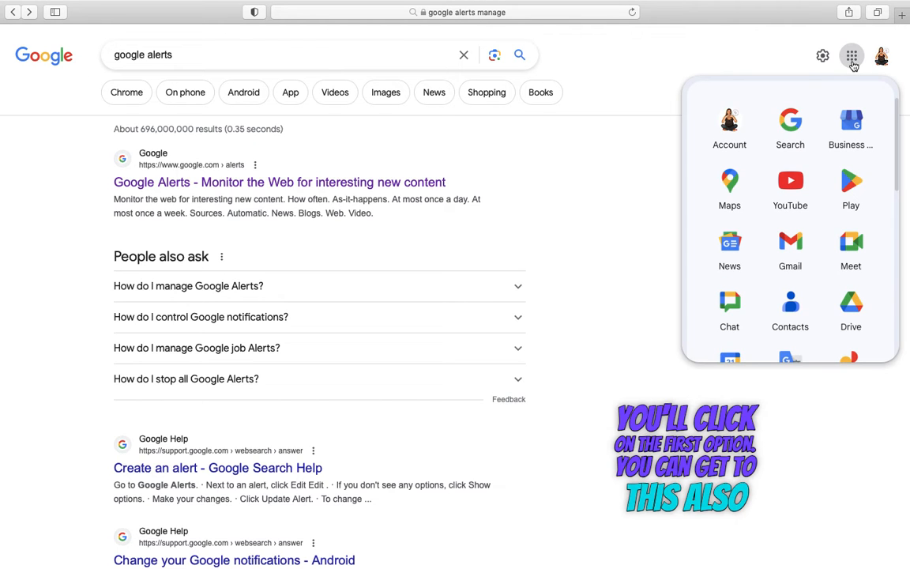
pyautogui.scroll(-3)
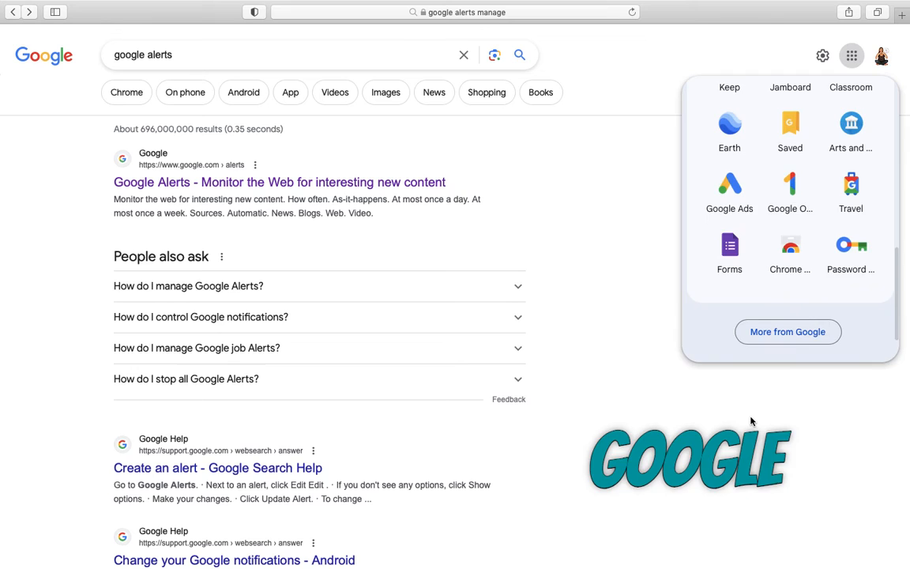
# Follow the Google Alerts result to the My alerts page.
pyautogui.click(279, 182)
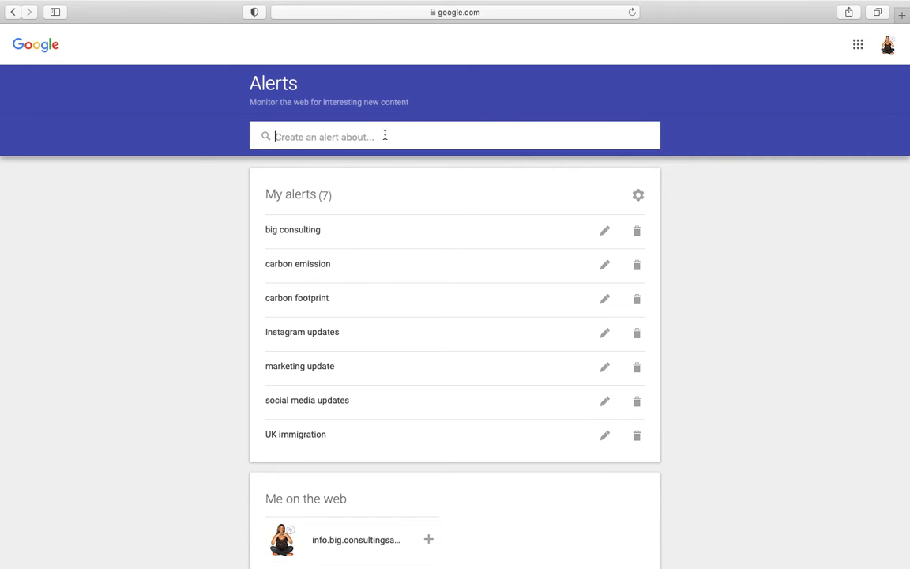
# Enter 'business marketing' as the new alert topic to preview matching news.
pyautogui.write('business marketing')
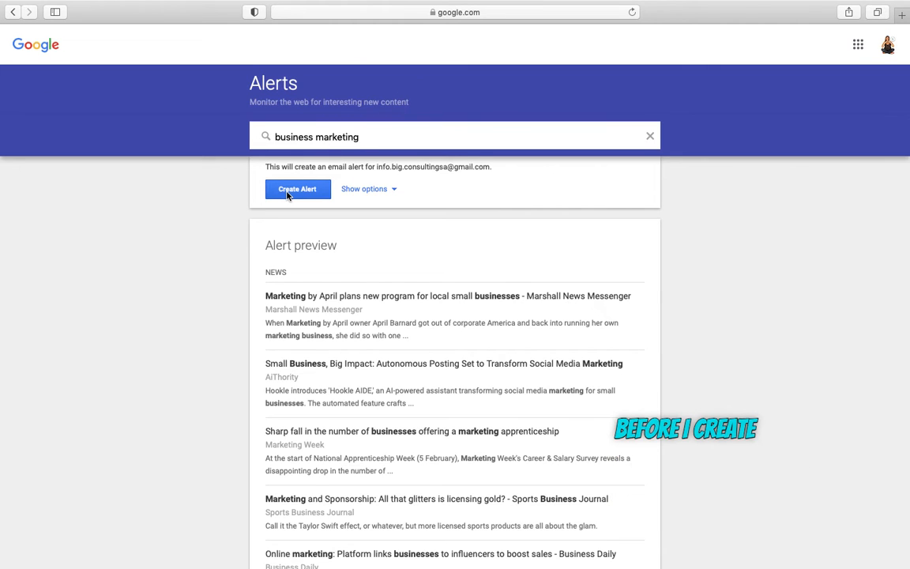
pyautogui.moveTo(369, 189)
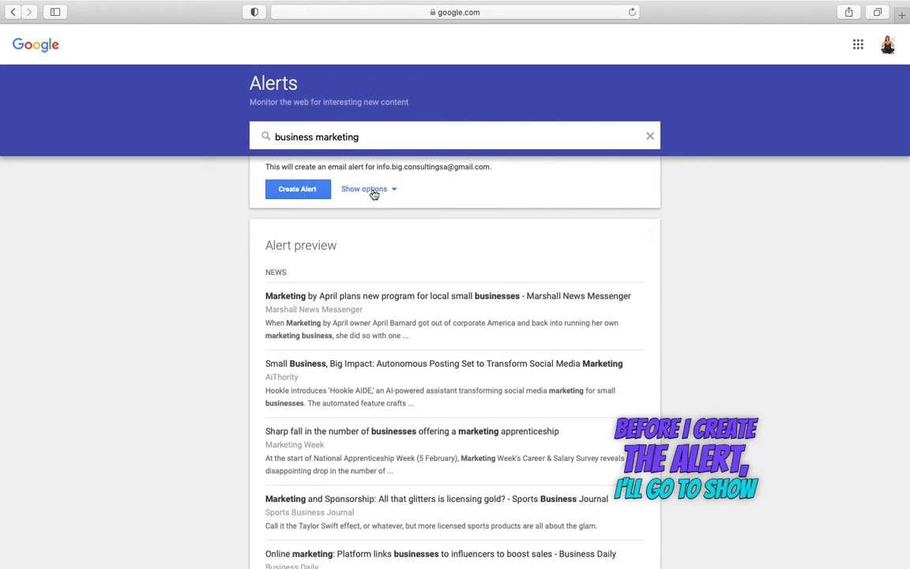
# Show the alert options, keeping frequency at once a day and sources Automatic.
pyautogui.click(364, 189)
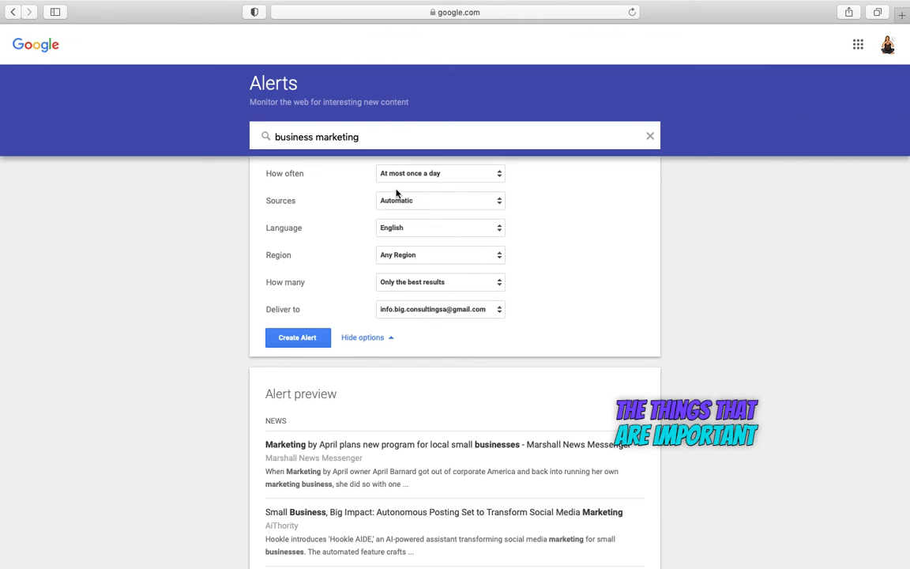
pyautogui.moveTo(357, 173)
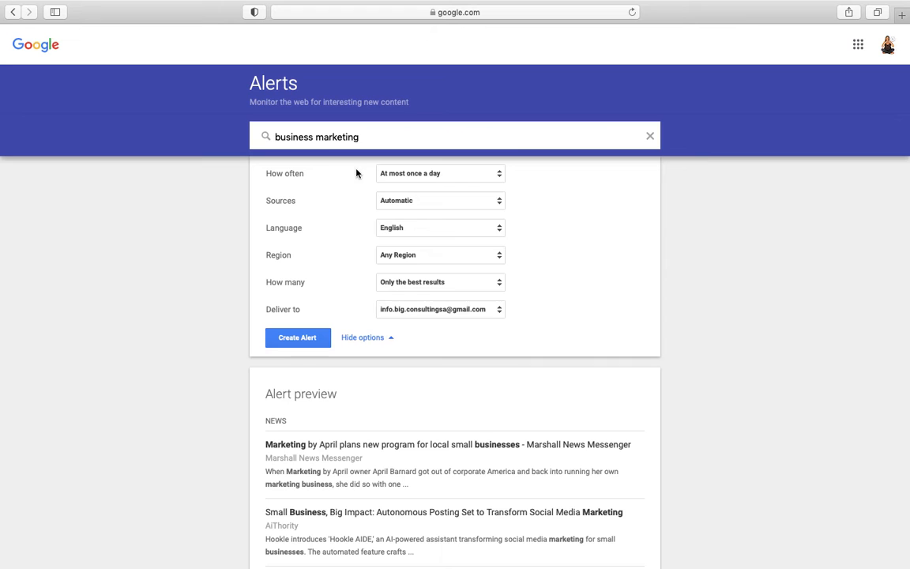
pyautogui.click(440, 173)
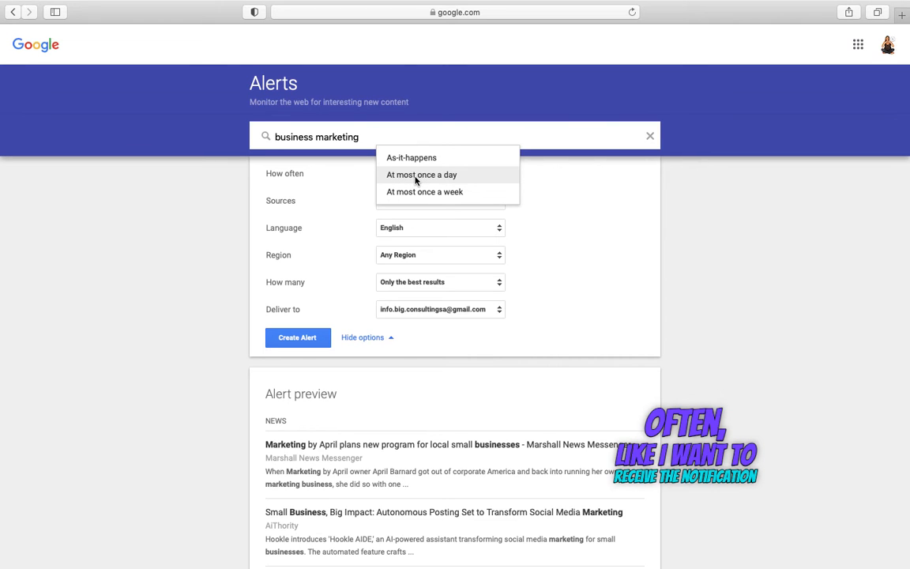
pyautogui.moveTo(410, 157)
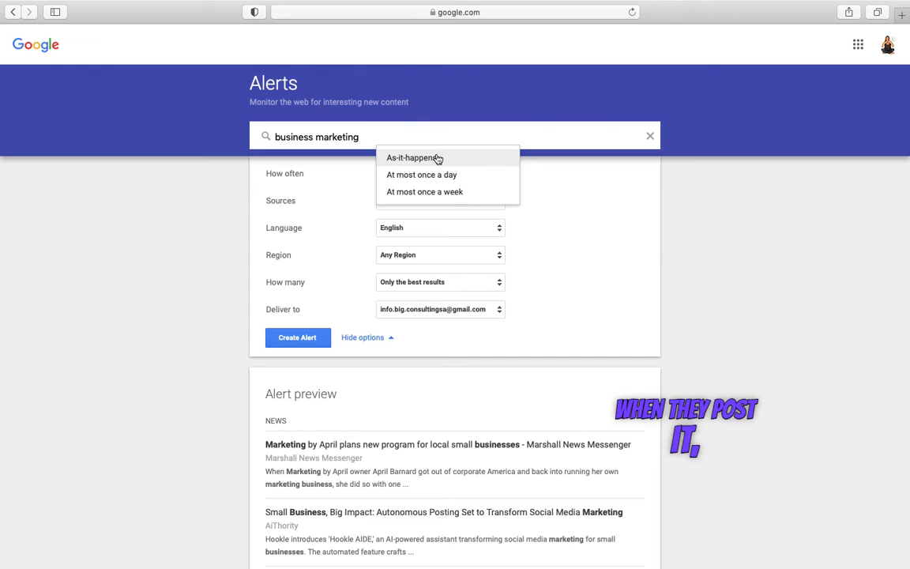
pyautogui.click(421, 175)
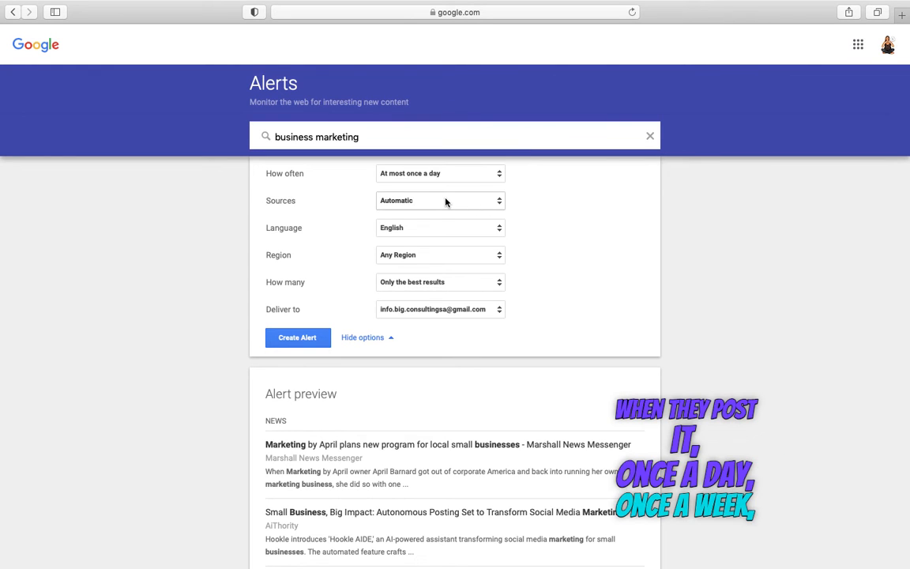
pyautogui.click(440, 200)
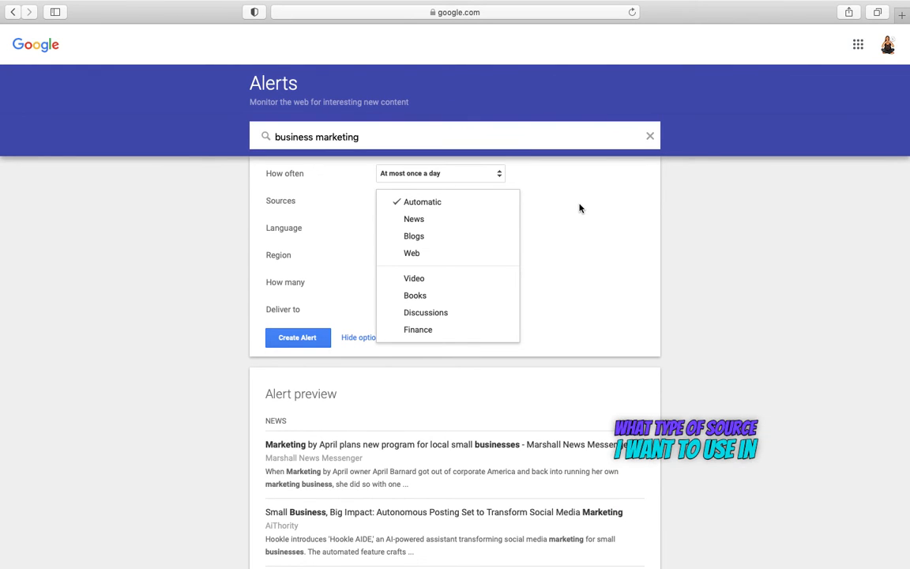
pyautogui.click(422, 201)
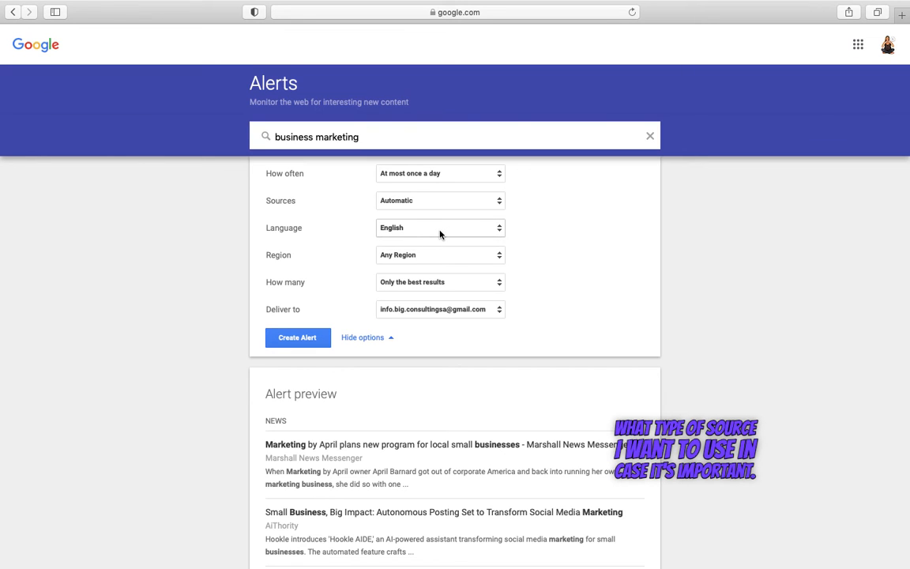
pyautogui.moveTo(420, 235)
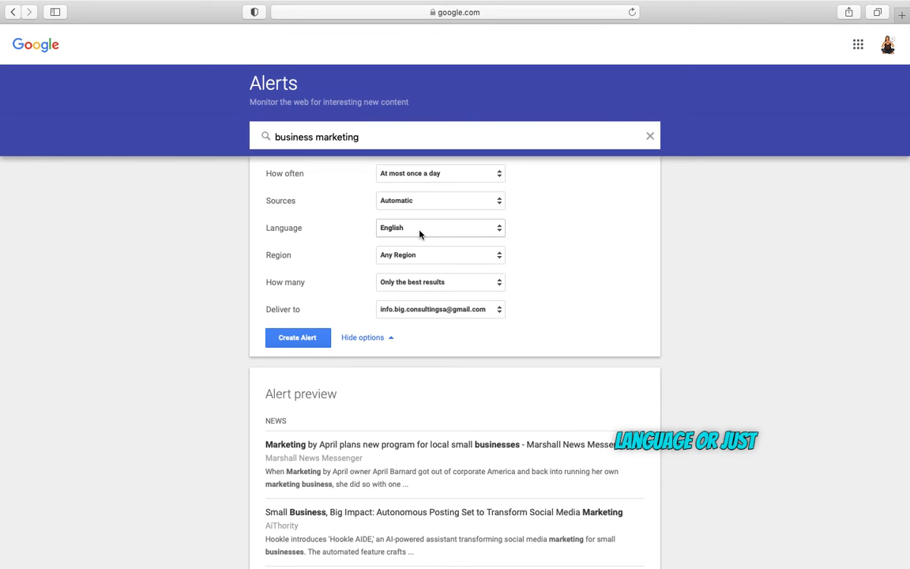
pyautogui.moveTo(419, 254)
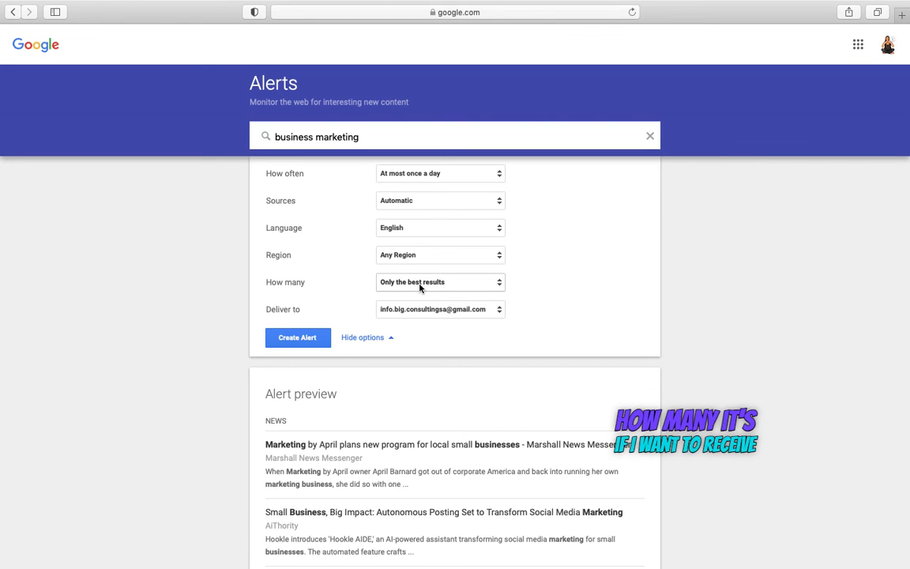
# Keep only the best results, create the alert, and reopen it from My alerts.
pyautogui.click(440, 282)
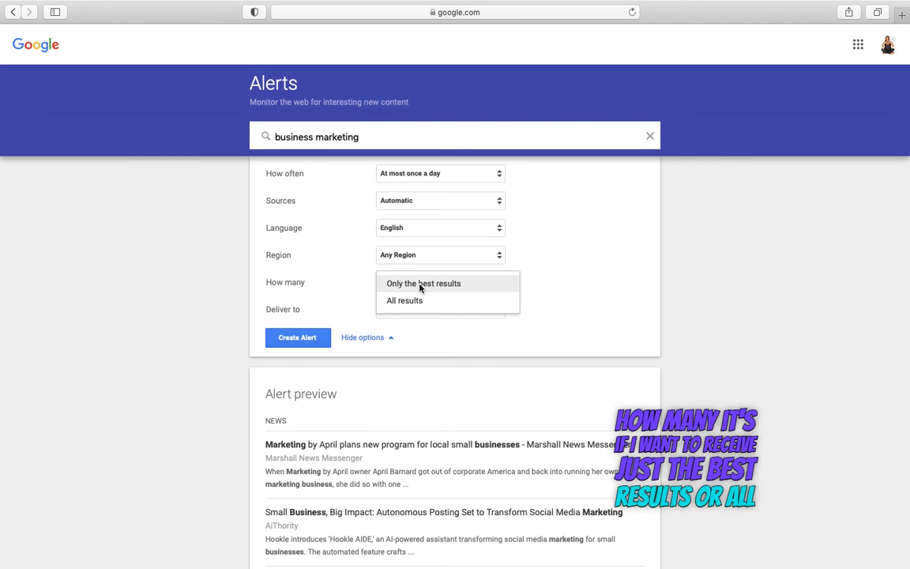
pyautogui.click(423, 283)
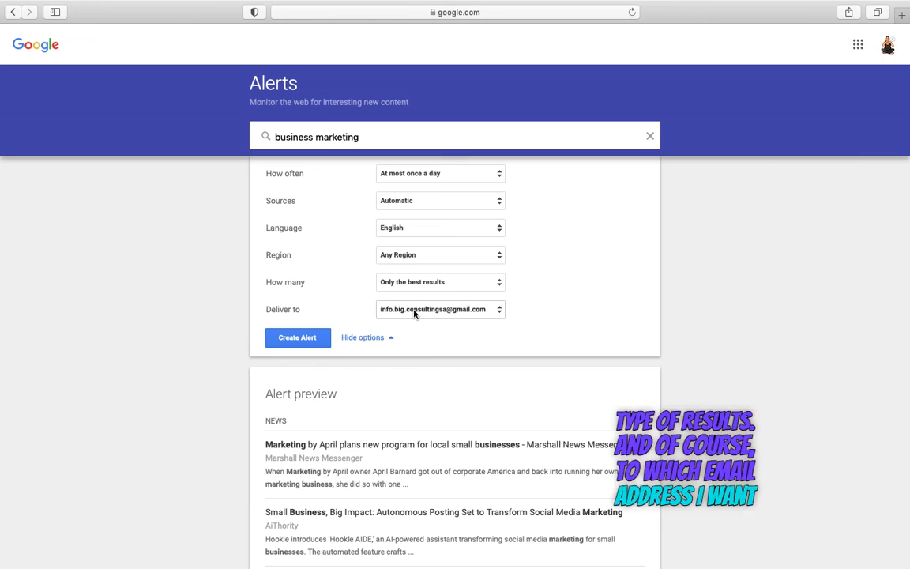
pyautogui.moveTo(373, 197)
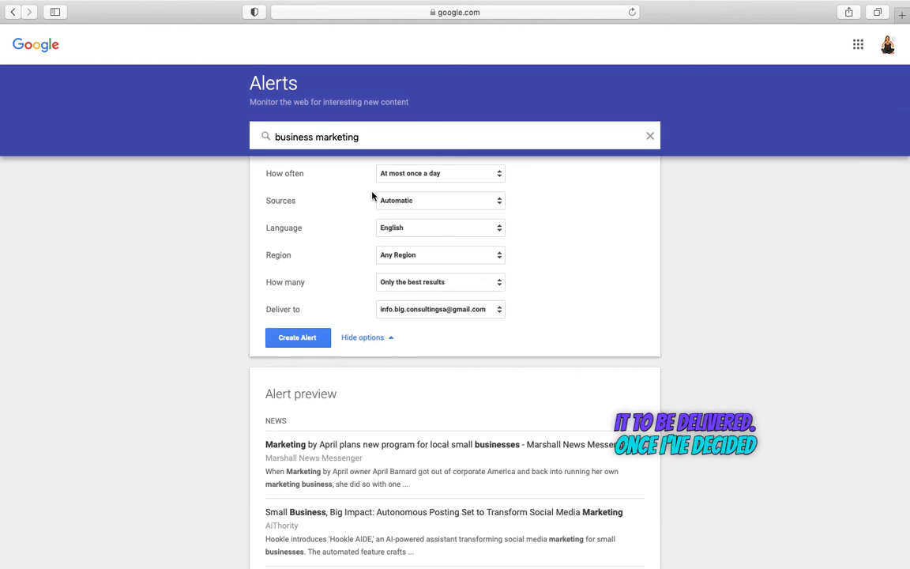
pyautogui.moveTo(332, 234)
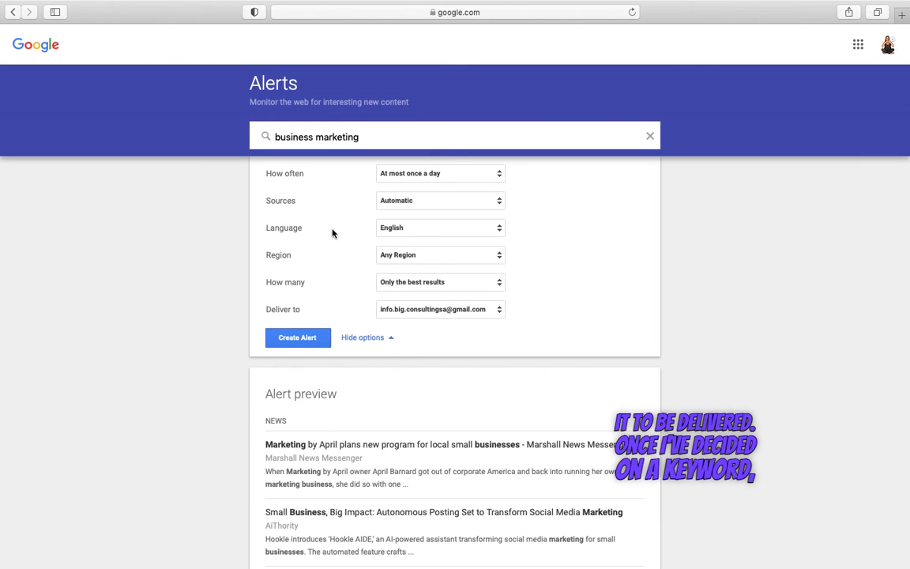
pyautogui.click(298, 337)
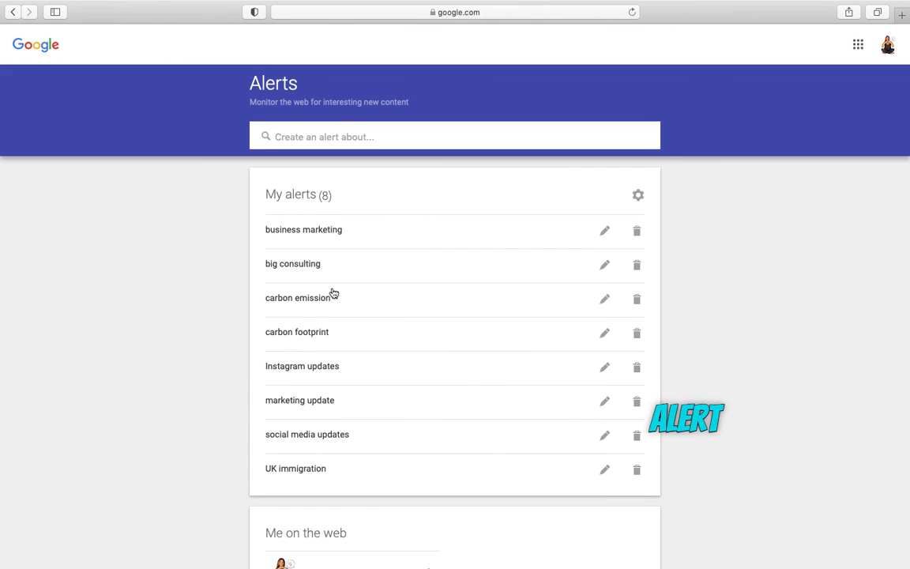
pyautogui.click(604, 230)
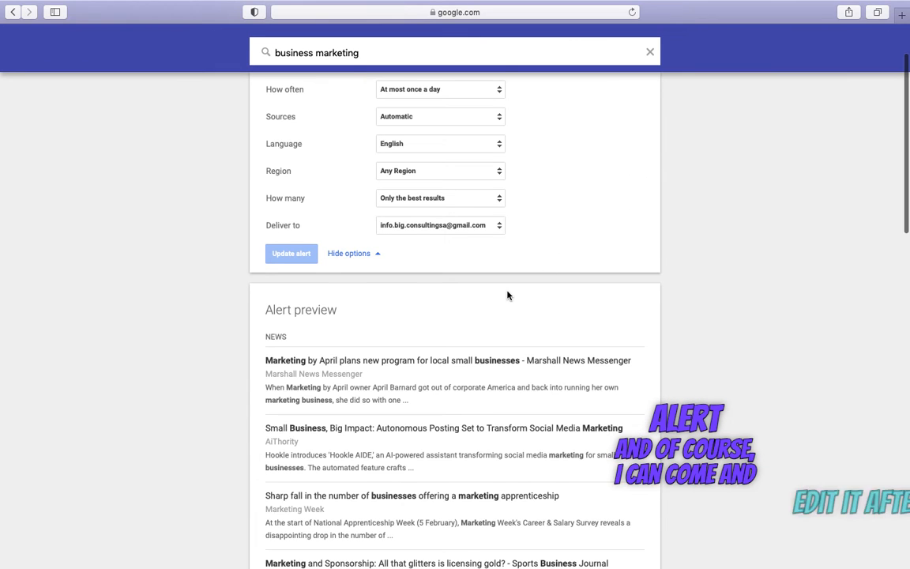
pyautogui.scroll(-3)
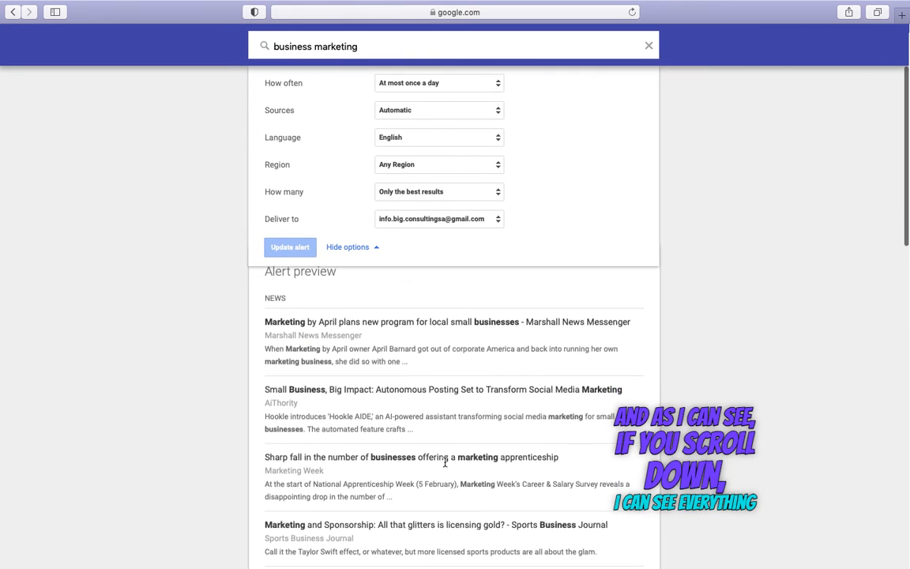
pyautogui.scroll(-3)
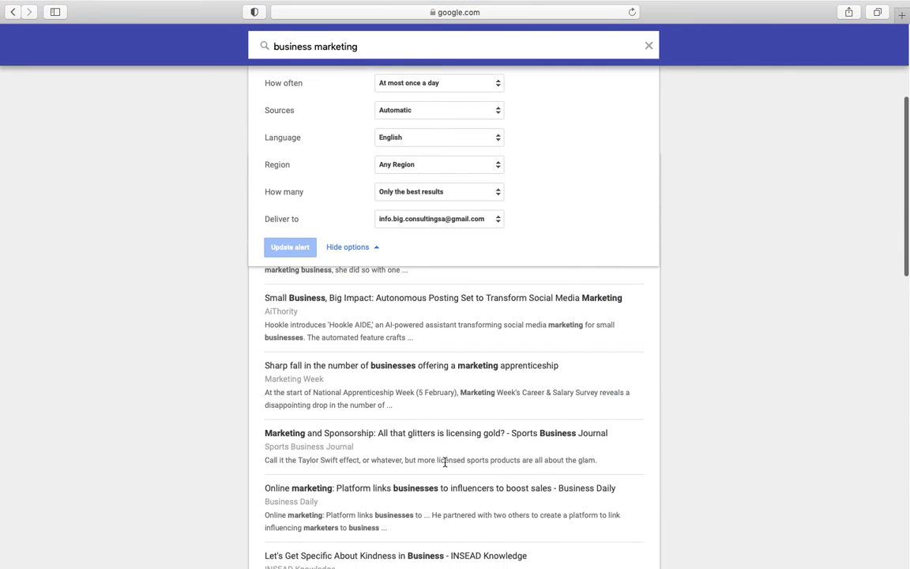
pyautogui.scroll(-3)
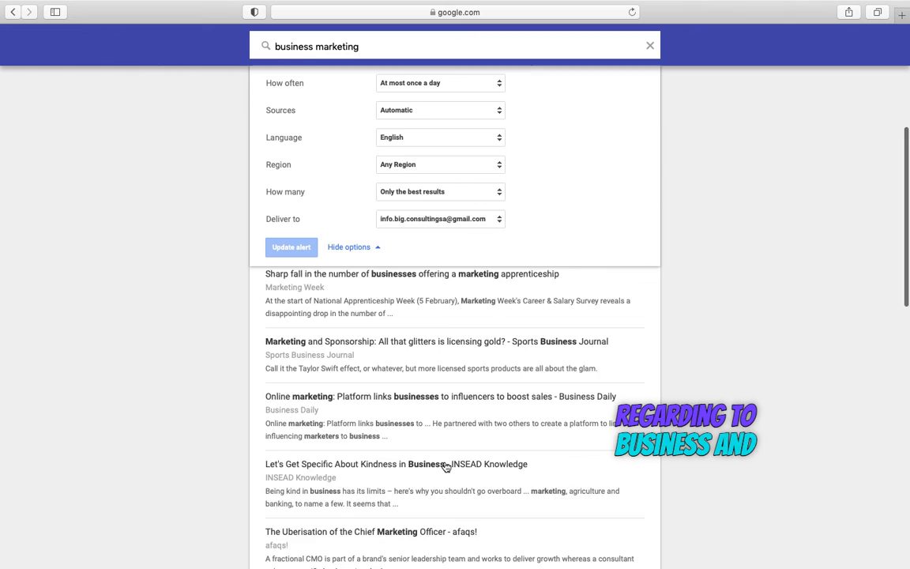
pyautogui.scroll(-3)
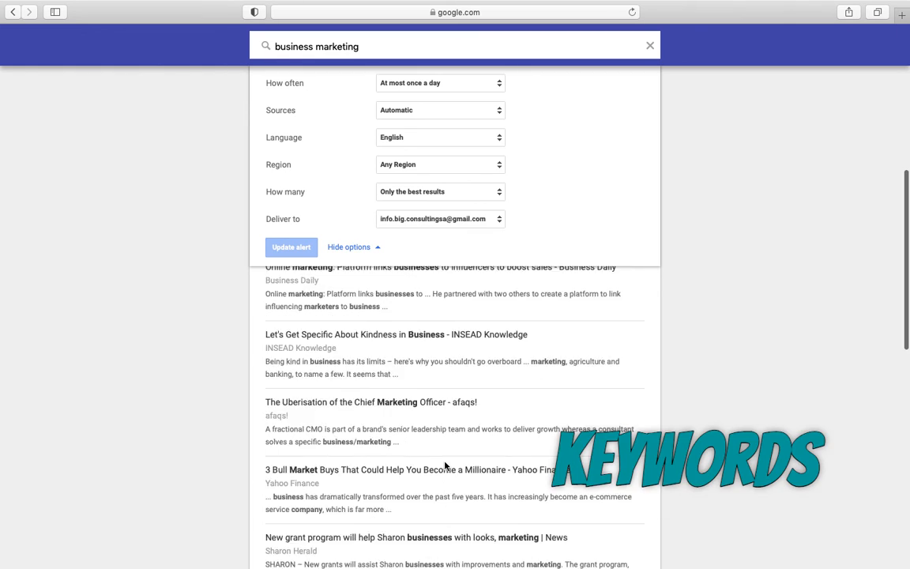